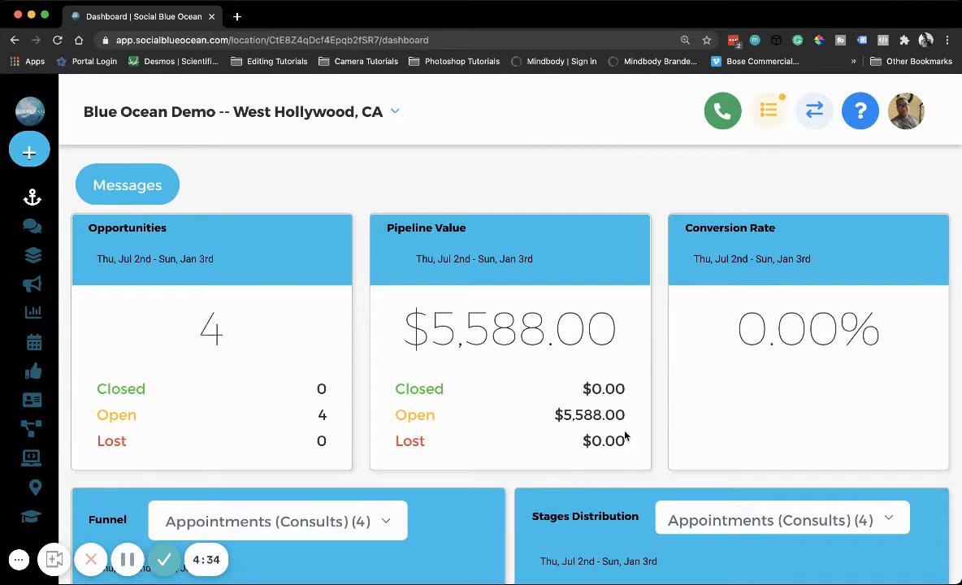
pyautogui.moveTo(32, 284)
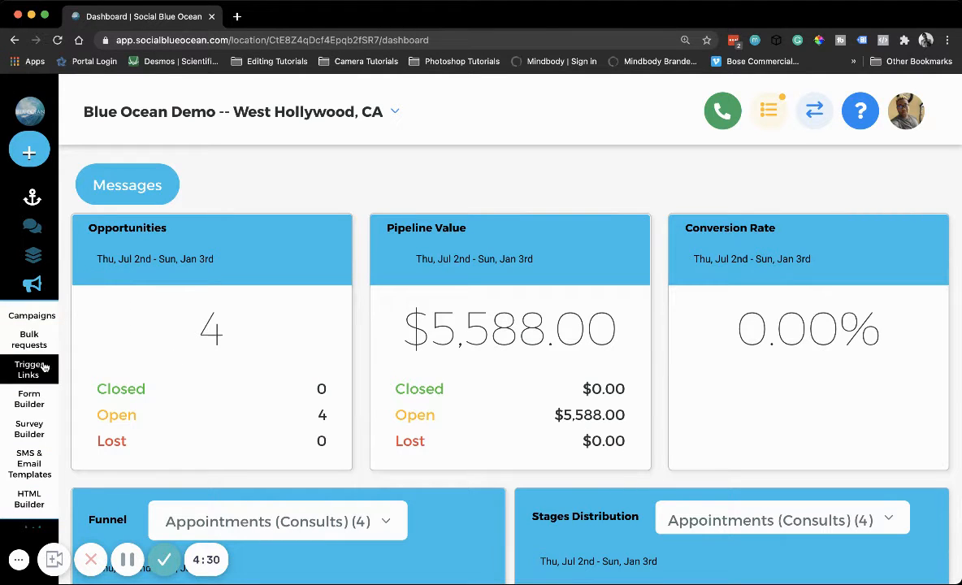
# Go to Marketing > Trigger Links and scroll through the five existing links
pyautogui.click(30, 369)
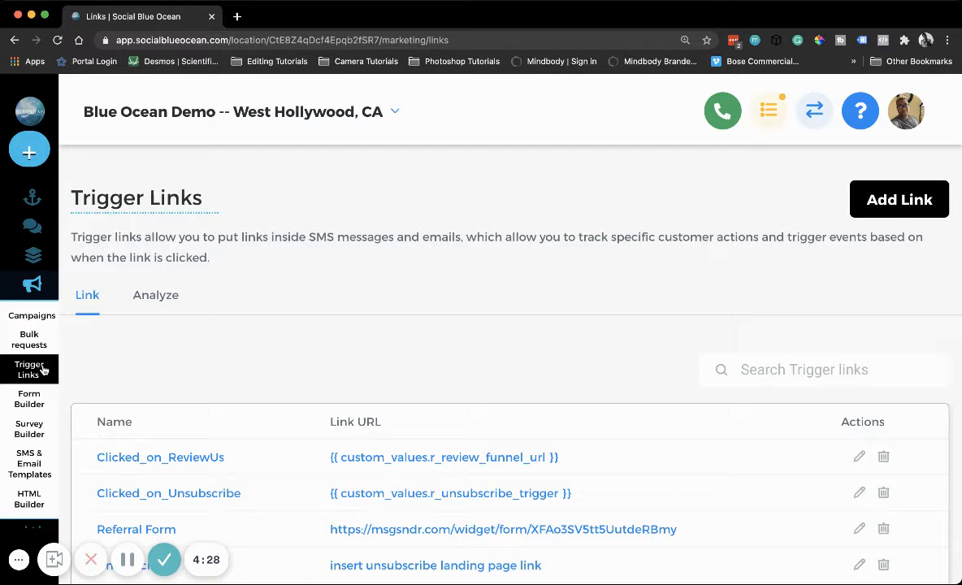
pyautogui.scroll(-3)
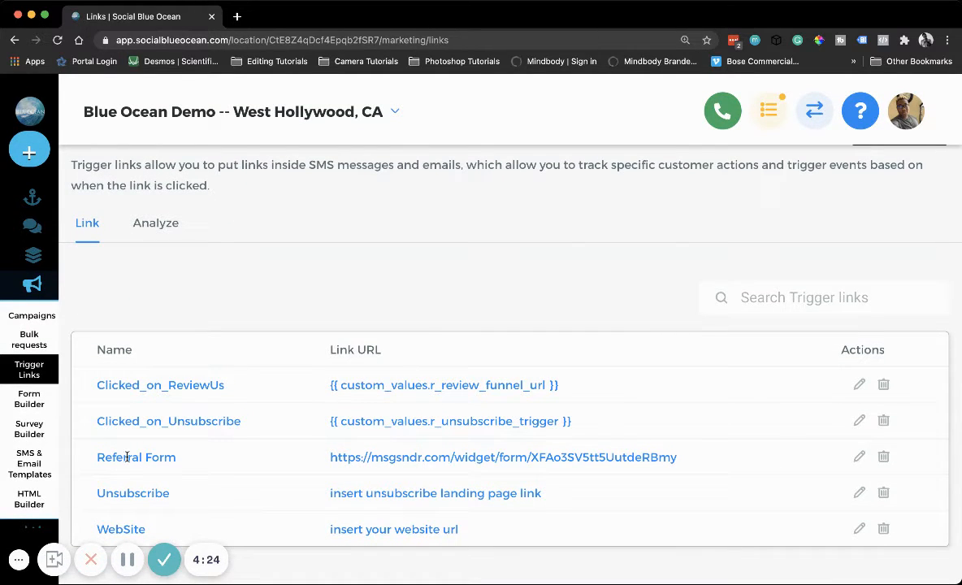
pyautogui.moveTo(169, 354)
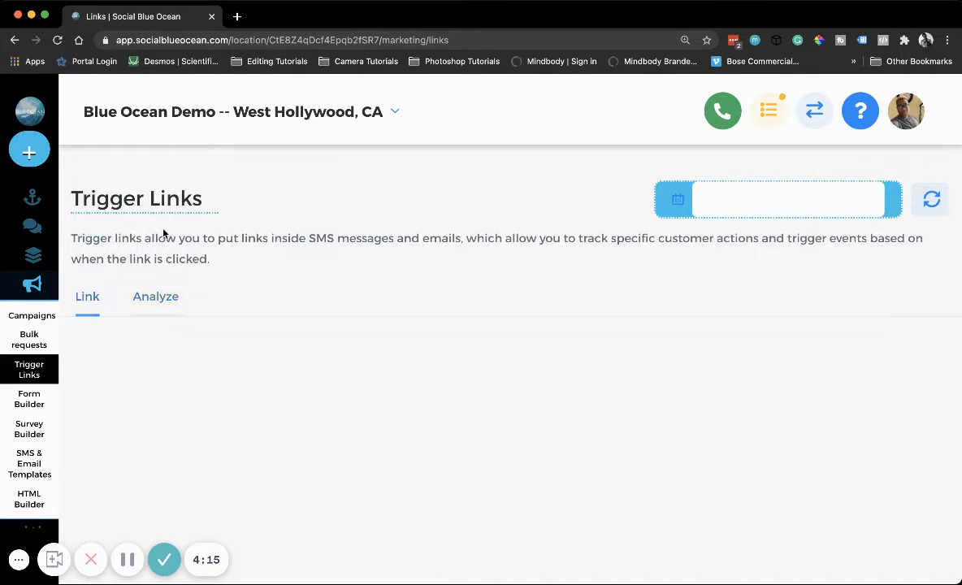
pyautogui.click(156, 296)
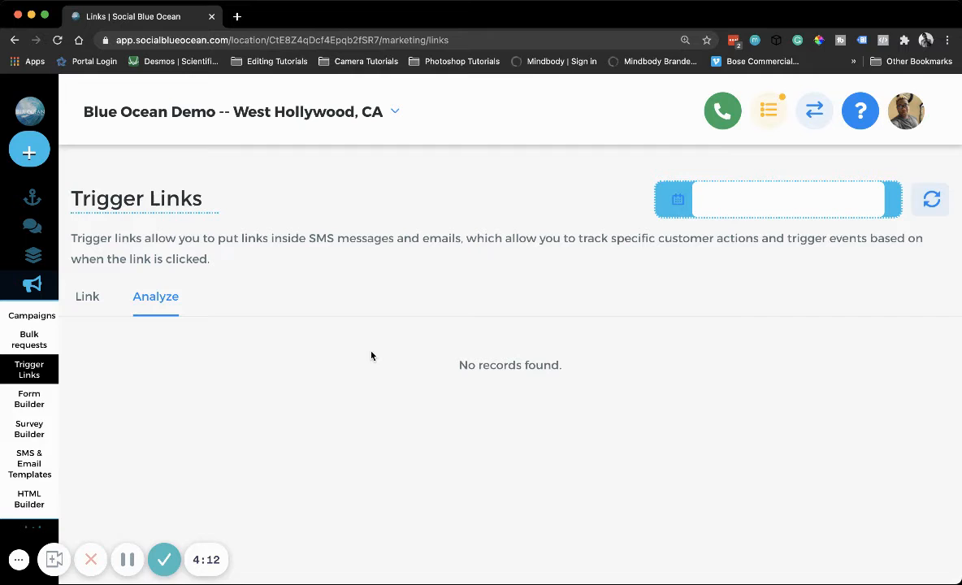
pyautogui.moveTo(232, 488)
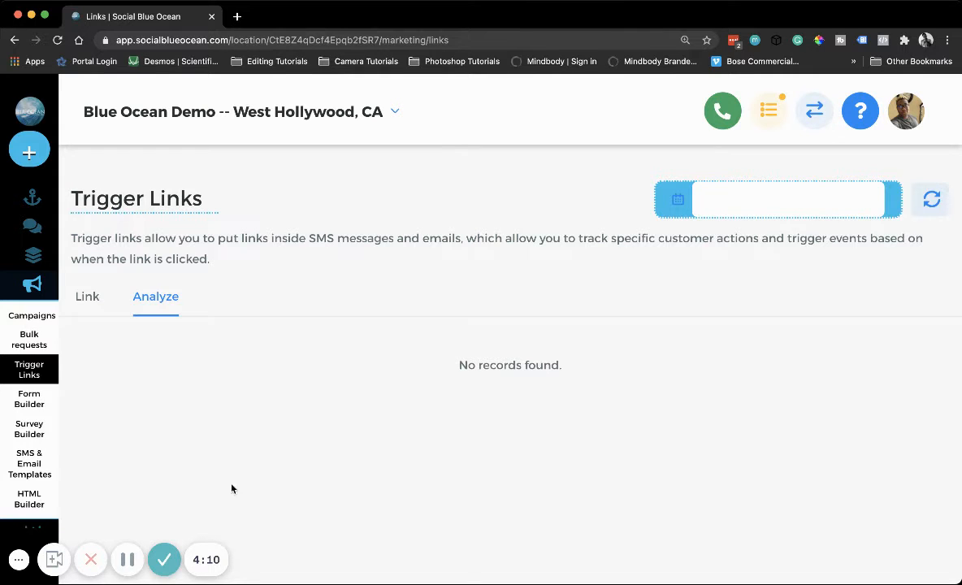
pyautogui.moveTo(440, 456)
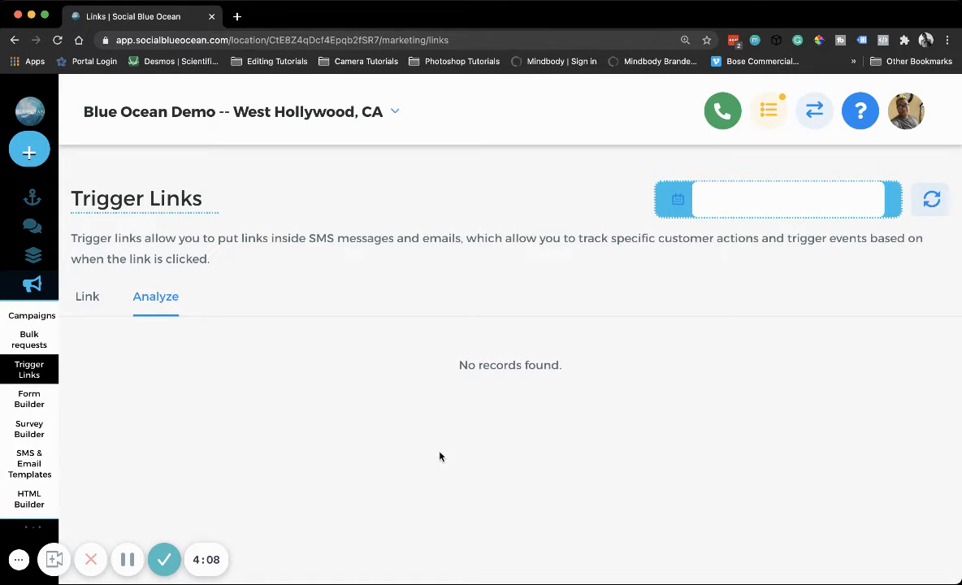
pyautogui.moveTo(428, 466)
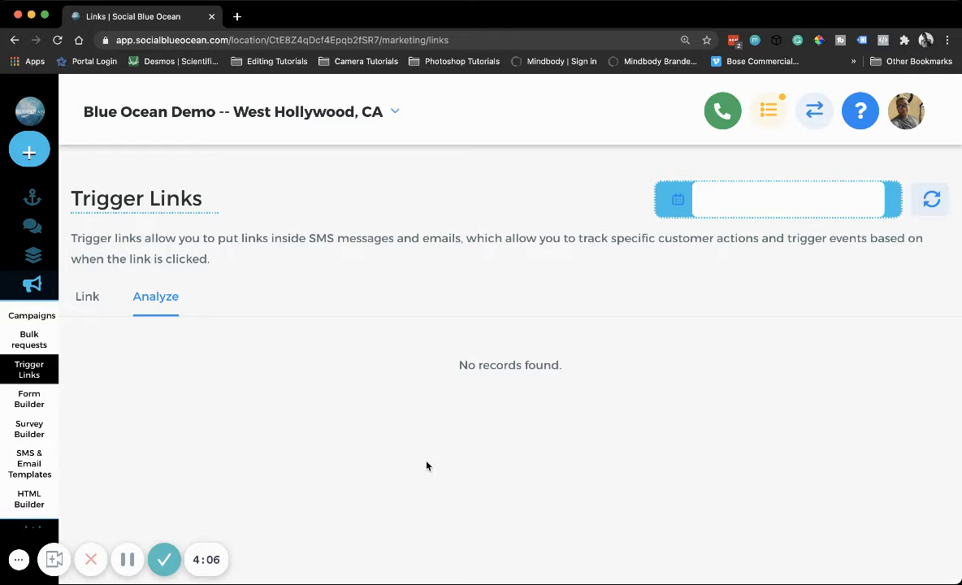
pyautogui.click(777, 199)
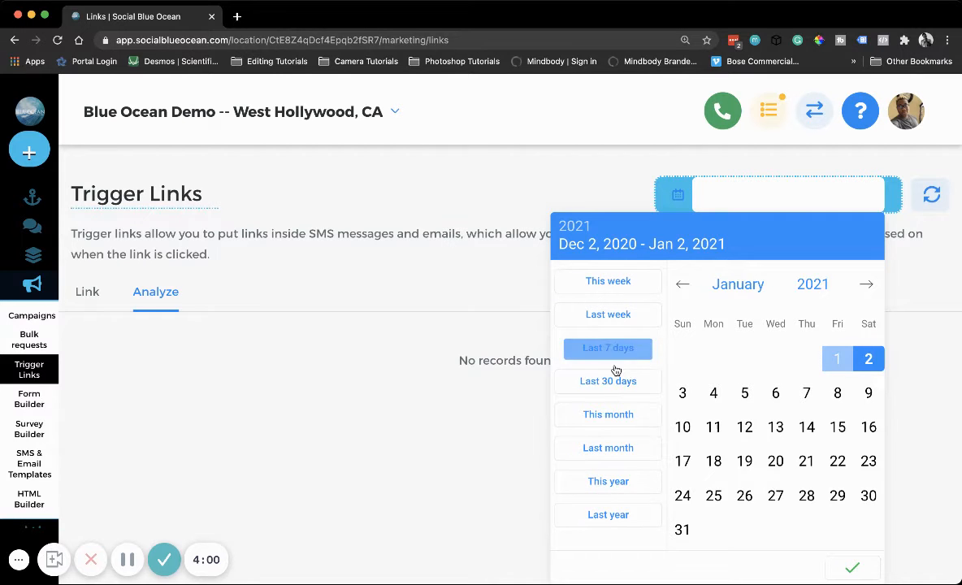
pyautogui.click(608, 414)
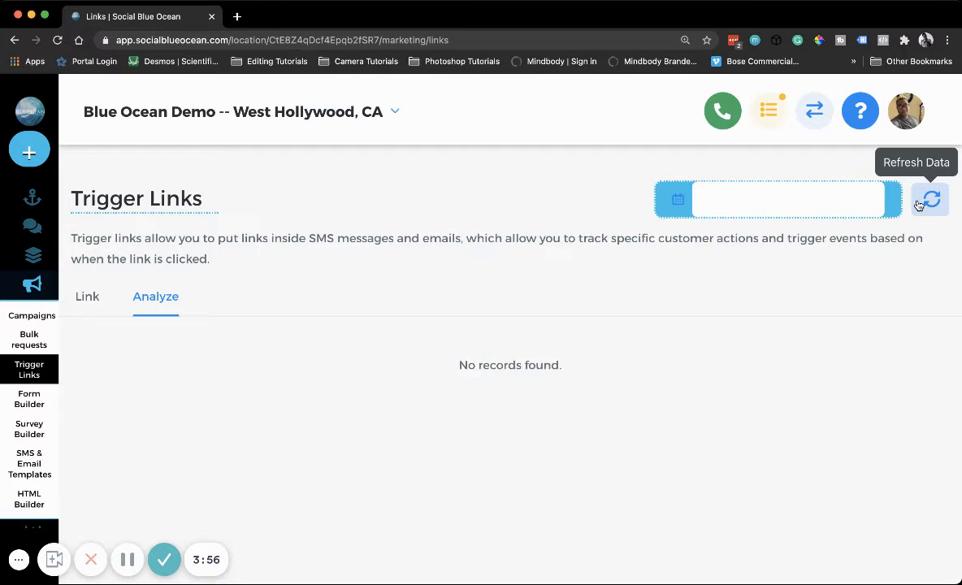
pyautogui.moveTo(432, 330)
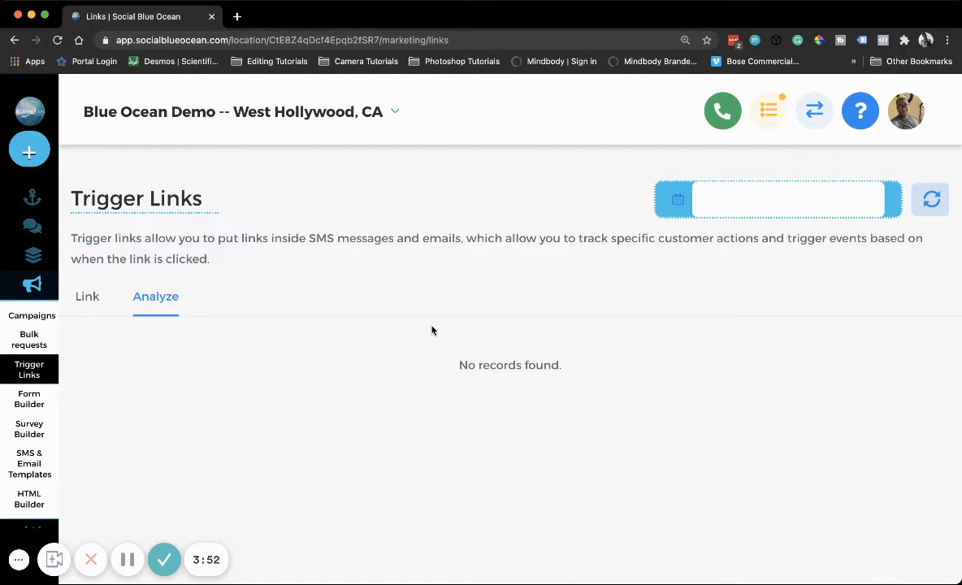
pyautogui.moveTo(442, 378)
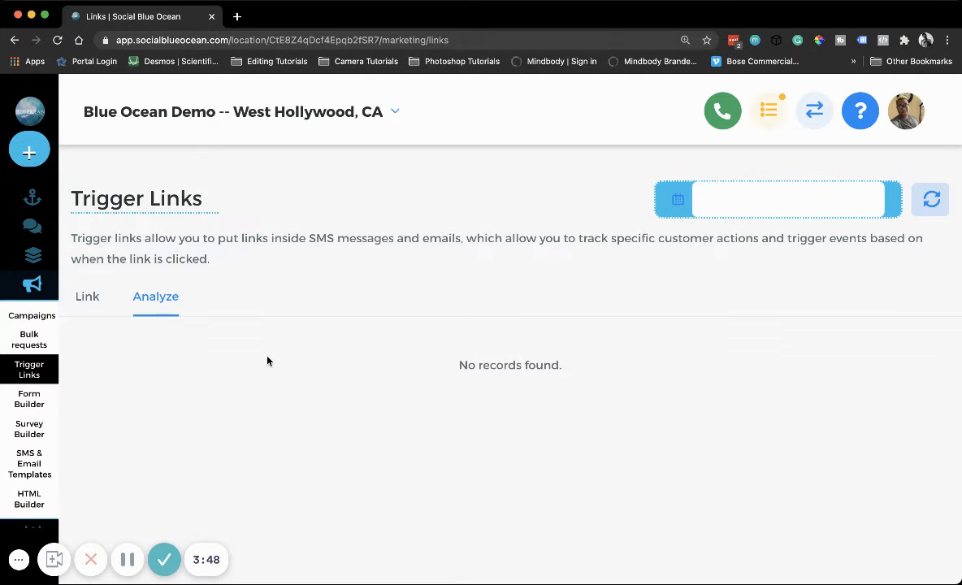
pyautogui.click(87, 296)
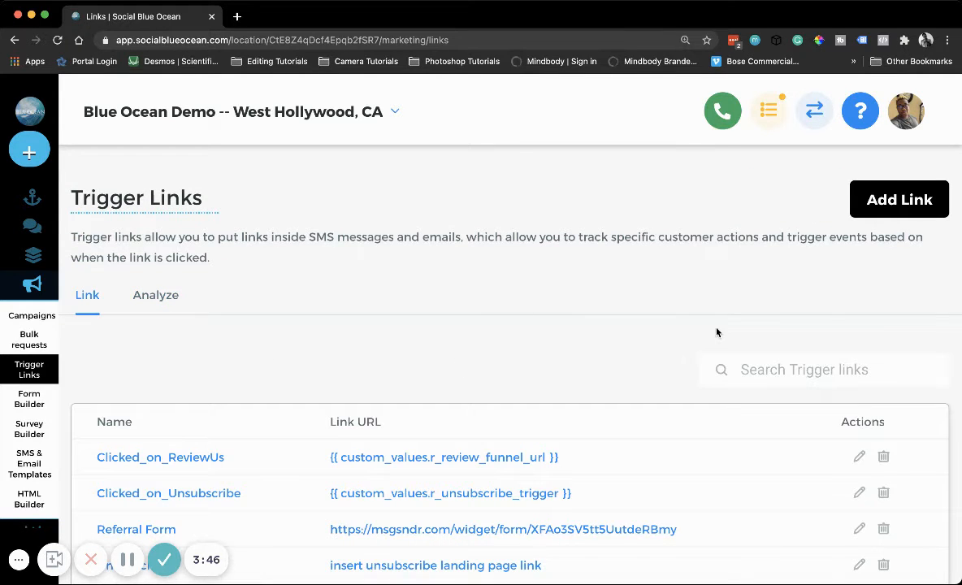
pyautogui.click(899, 199)
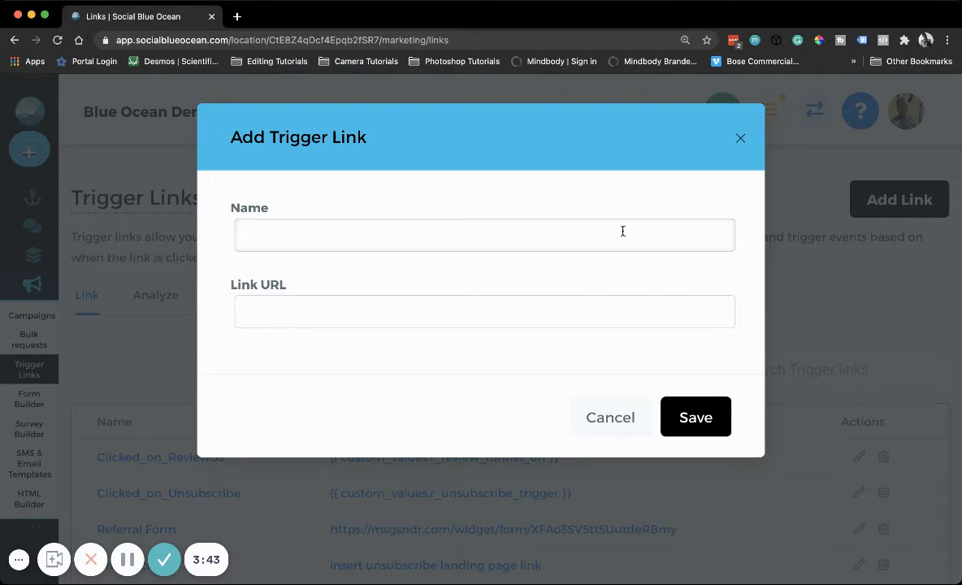
pyautogui.write('Demo Trigger Link')
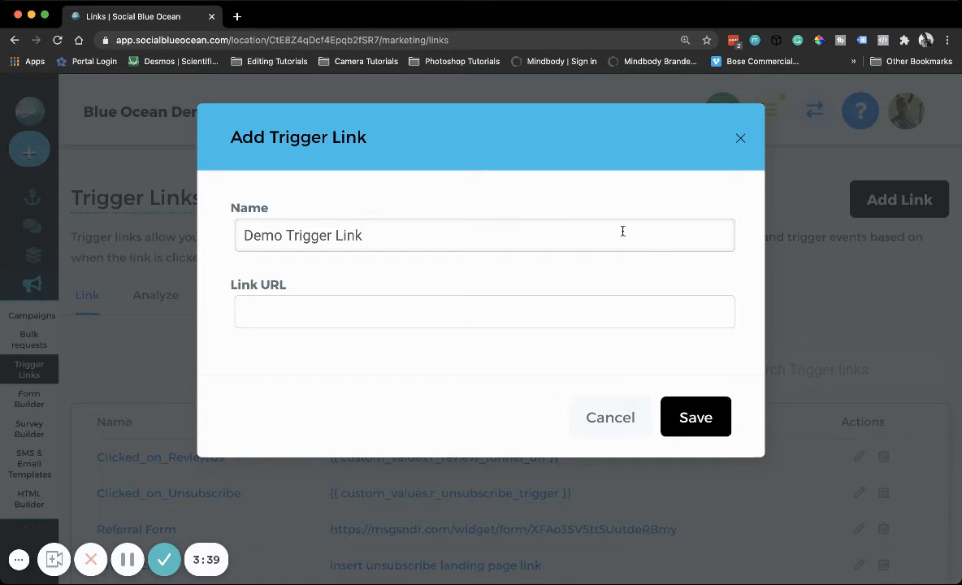
pyautogui.write('http://socialbluemedia.com/')
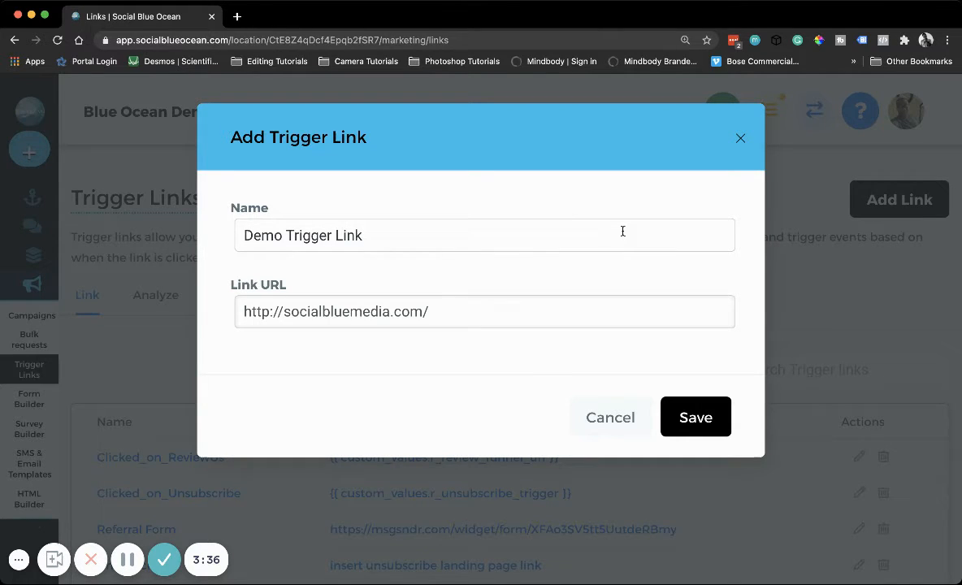
pyautogui.click(696, 417)
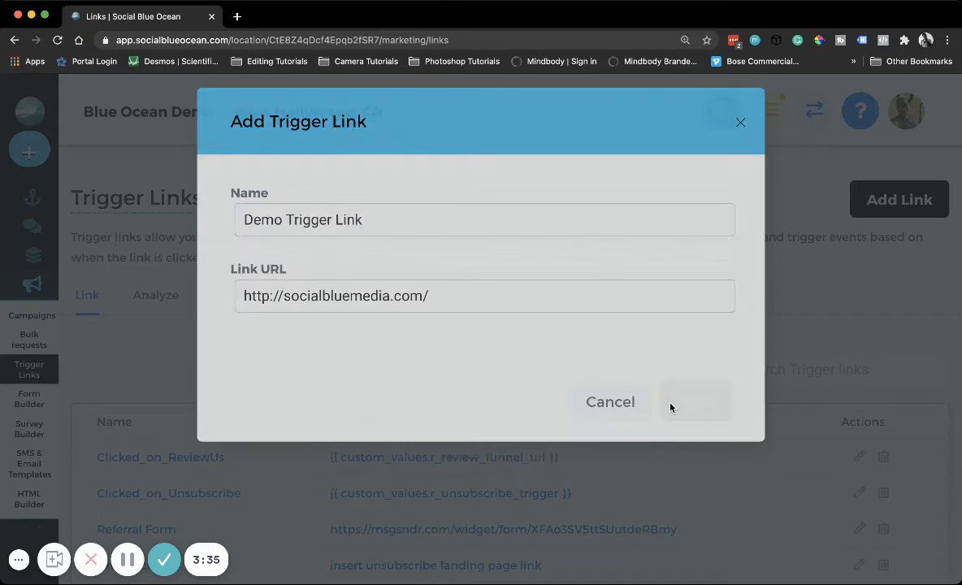
pyautogui.click(695, 402)
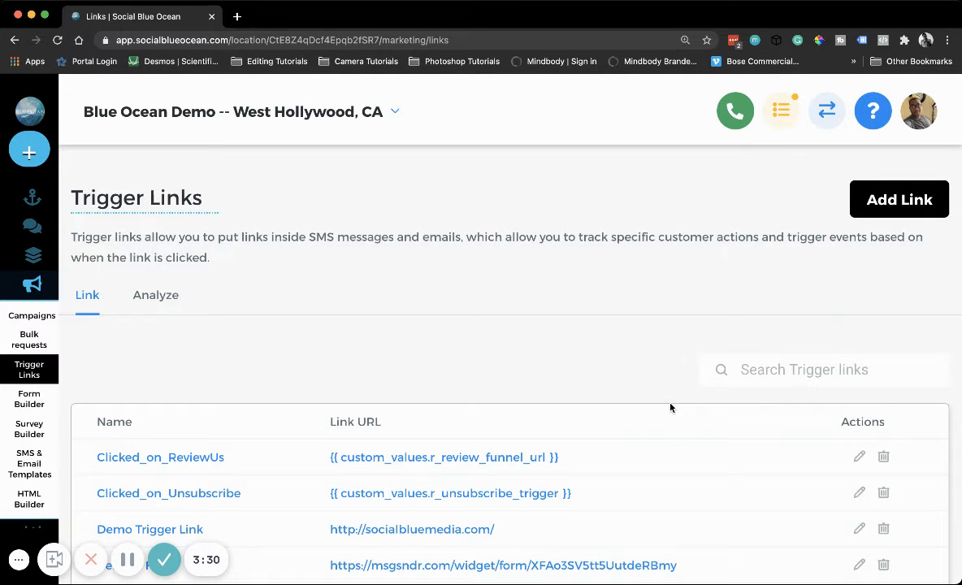
pyautogui.moveTo(33, 284)
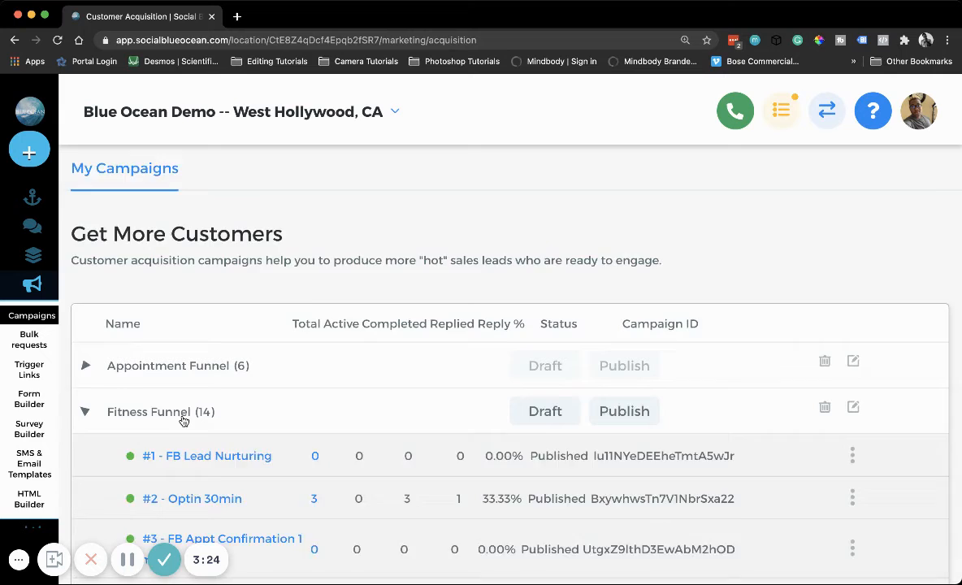
# Scroll to SMS 1 in the Fitness Funnel campaign and open its Compose SMS editor
pyautogui.click(193, 499)
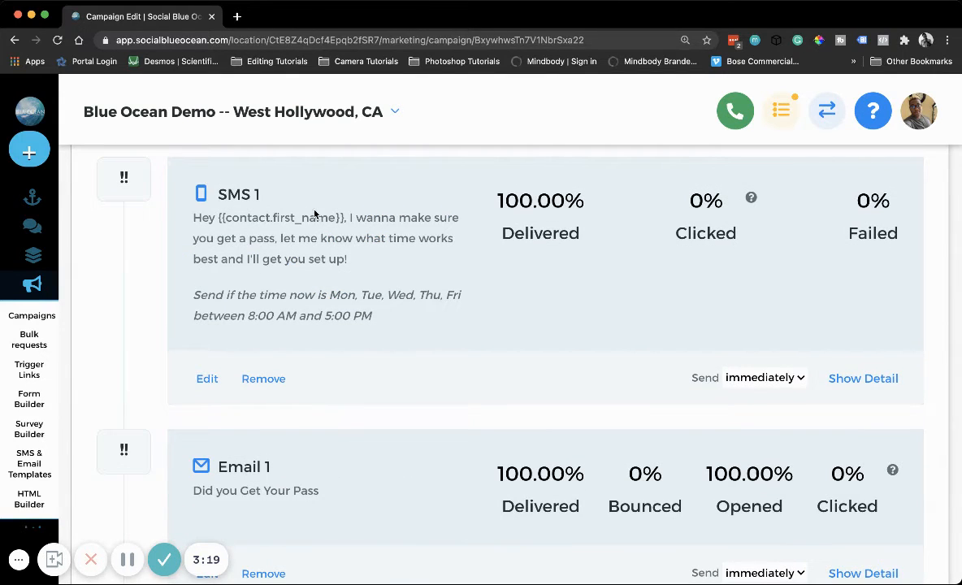
pyautogui.moveTo(195, 496)
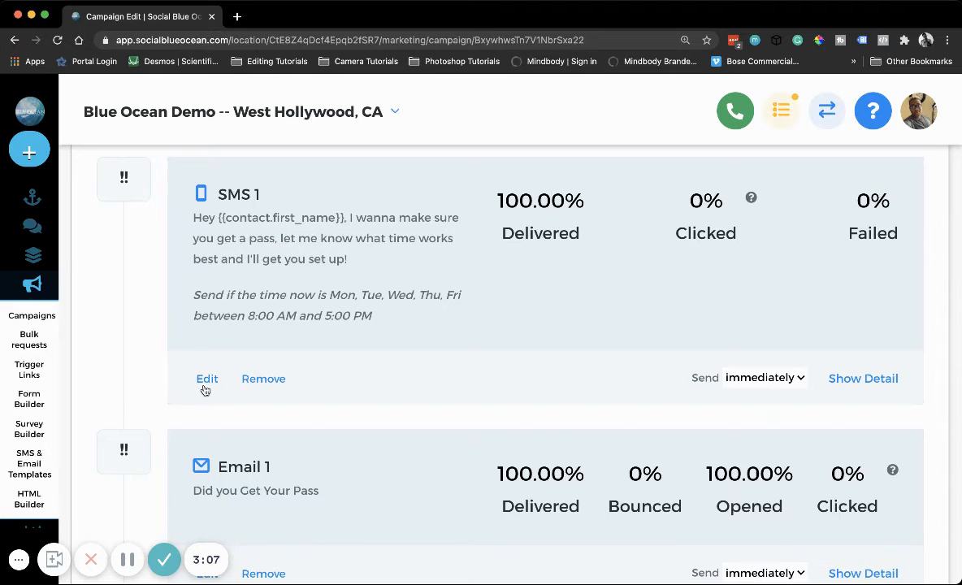
pyautogui.click(207, 379)
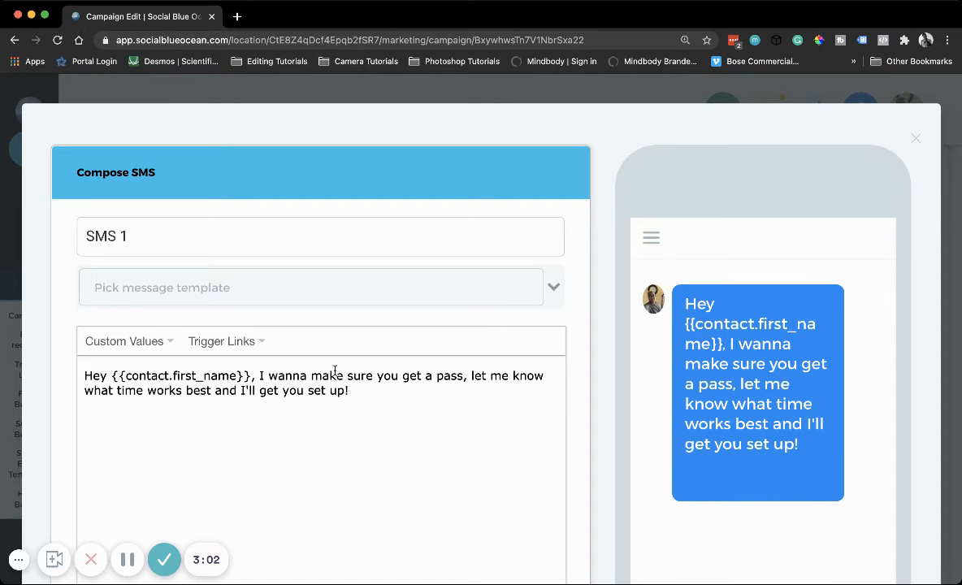
# Append 'Click this link:' with the trigger link placeholder to SMS 1 and save
pyautogui.write('Click this li')
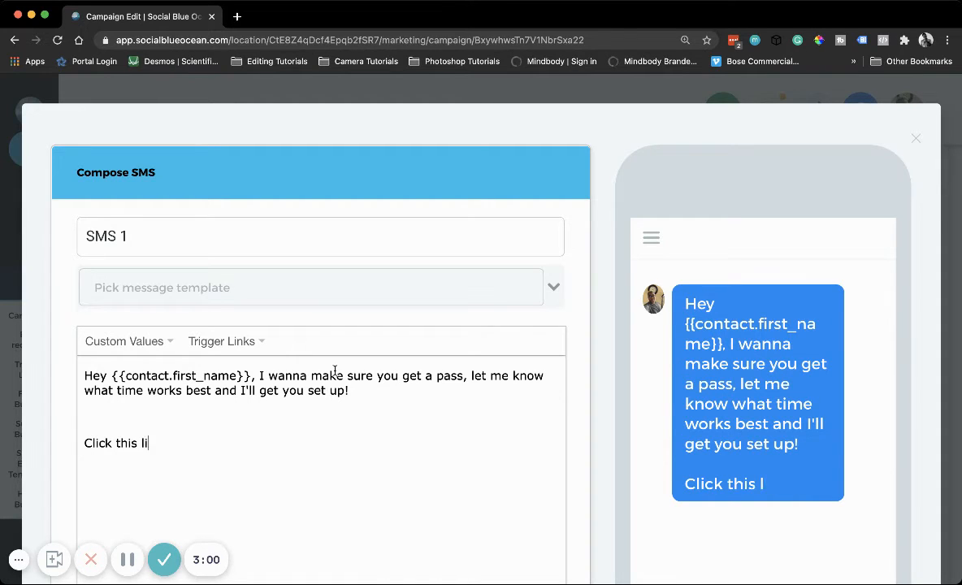
pyautogui.write('nk:')
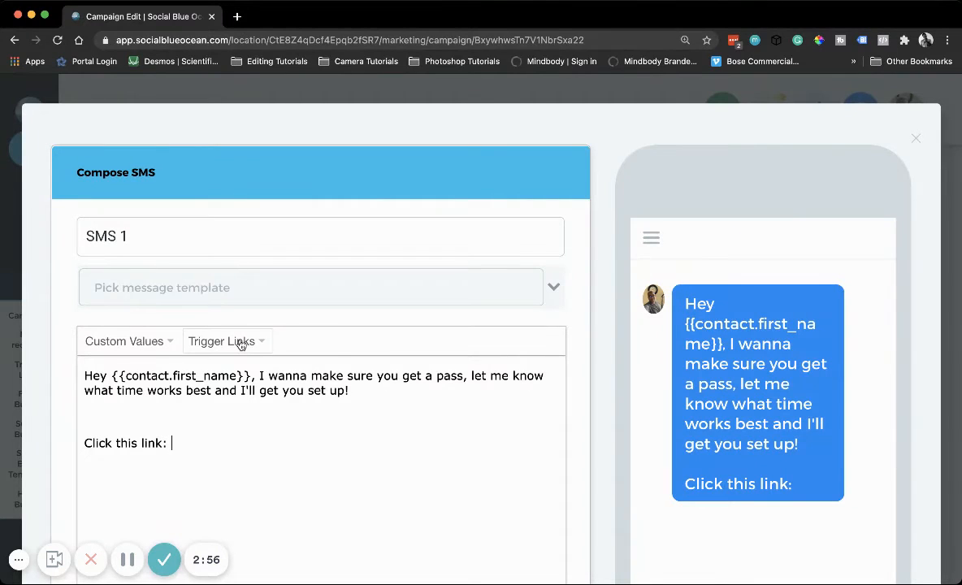
pyautogui.click(222, 341)
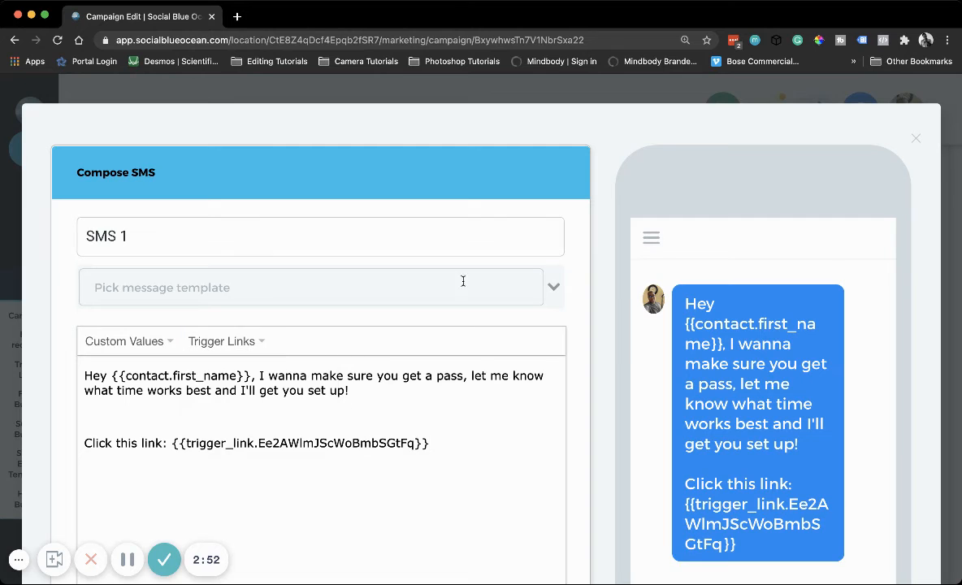
pyautogui.scroll(-3)
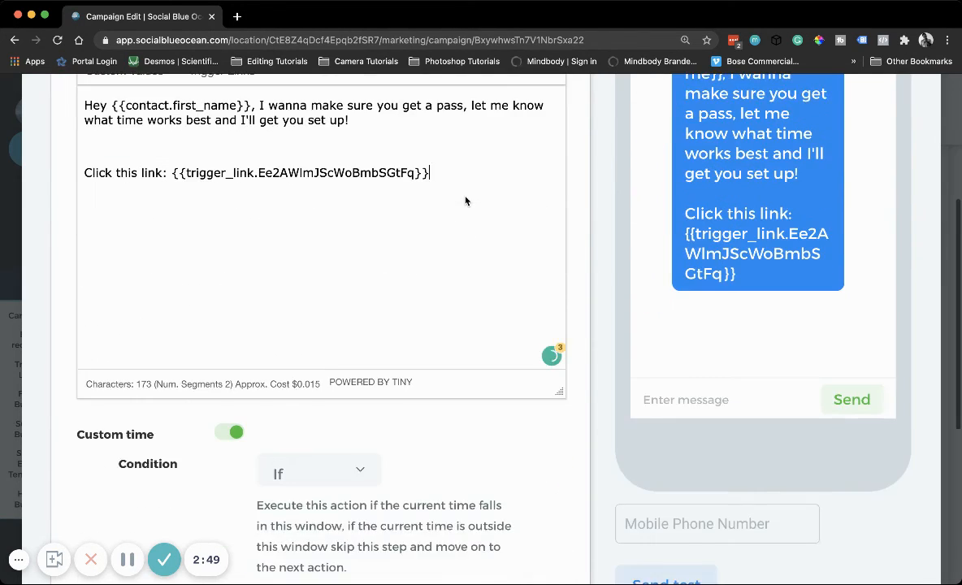
pyautogui.scroll(-3)
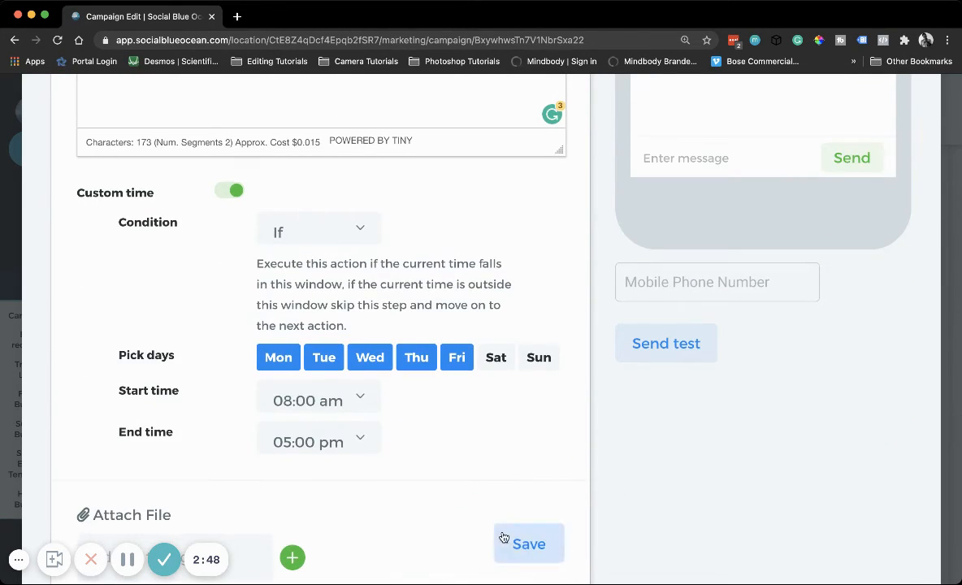
pyautogui.click(530, 544)
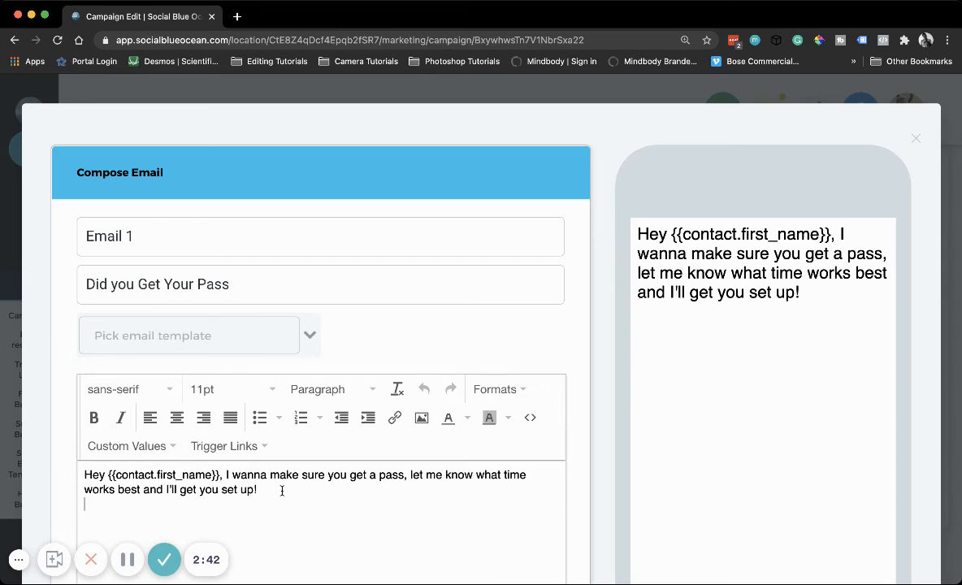
# End the Email 1 body with 'Click this link:' plus the trigger link, then save
pyautogui.write('Click rthis l')
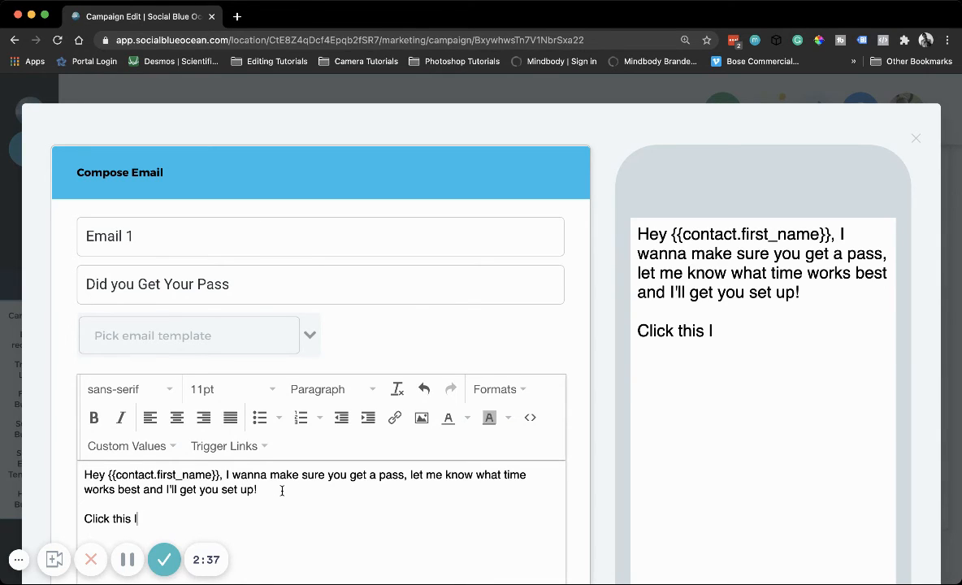
pyautogui.write('ink:')
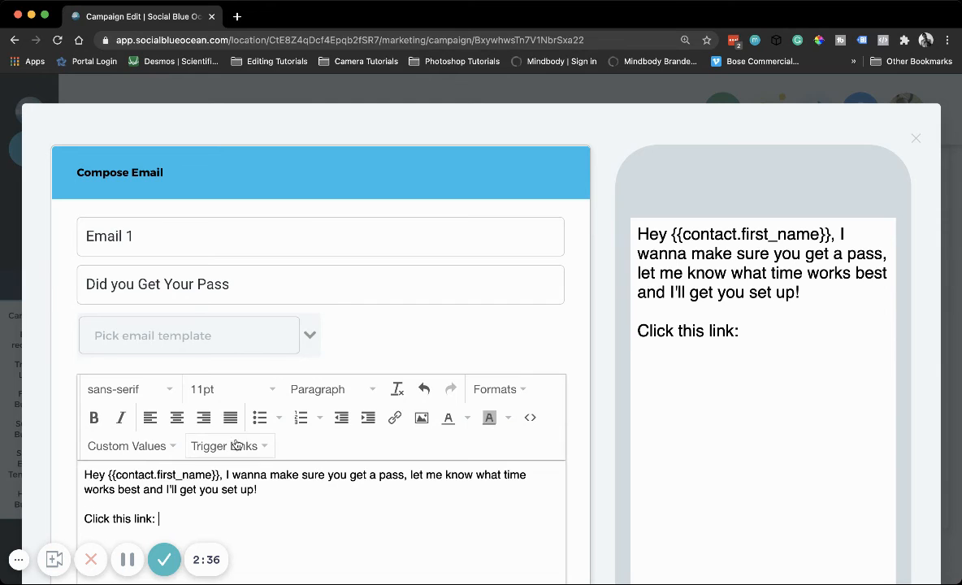
pyautogui.click(224, 446)
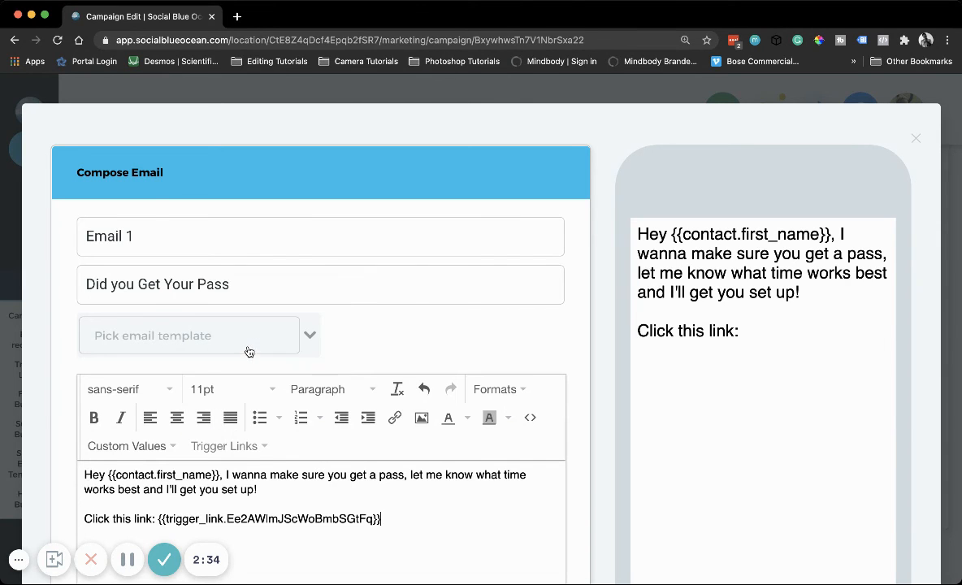
pyautogui.scroll(-3)
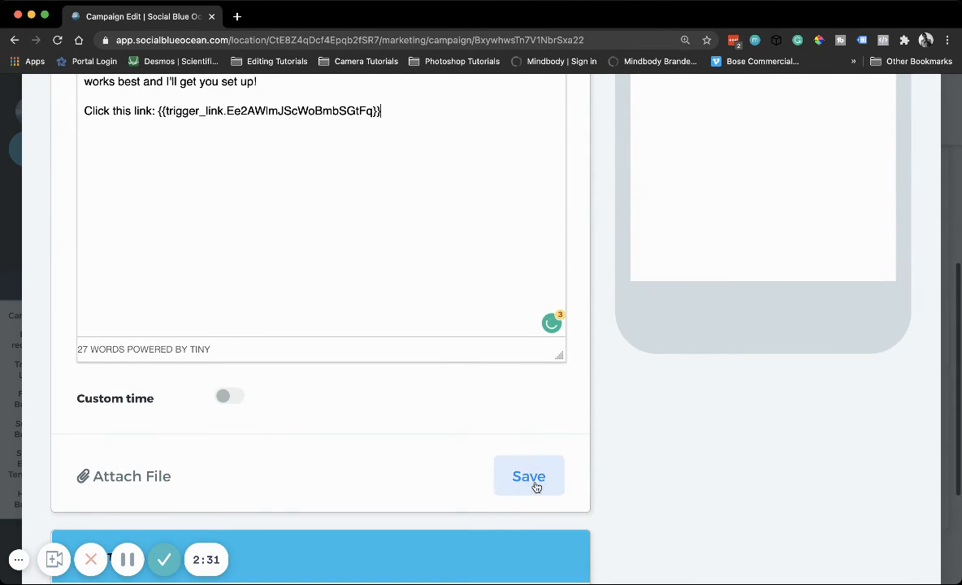
pyautogui.click(528, 477)
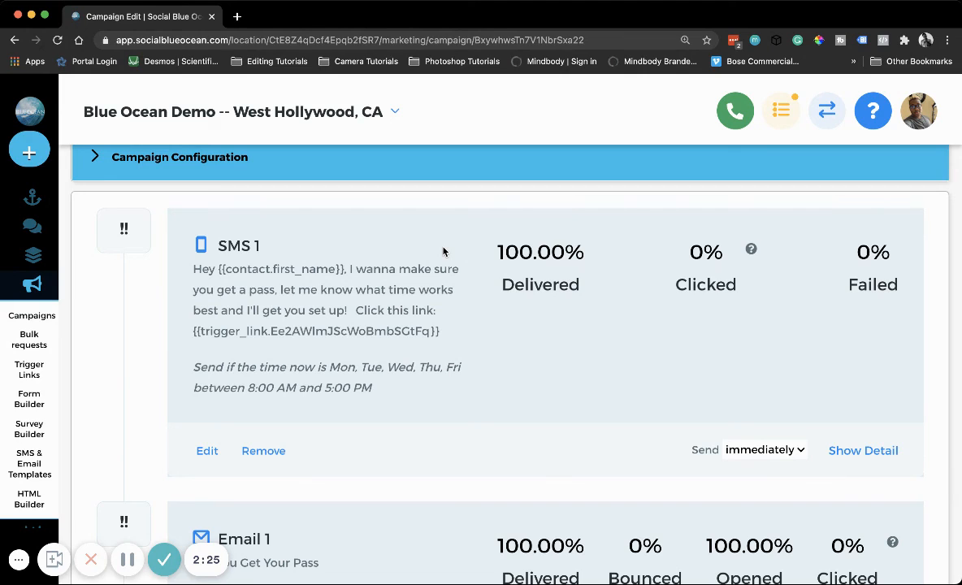
pyautogui.moveTo(705, 196)
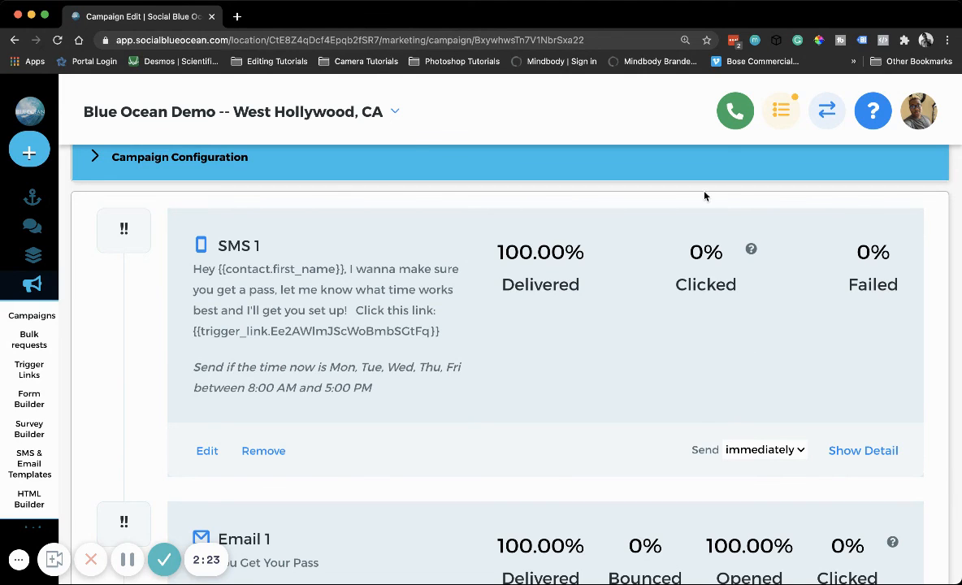
pyautogui.moveTo(136, 395)
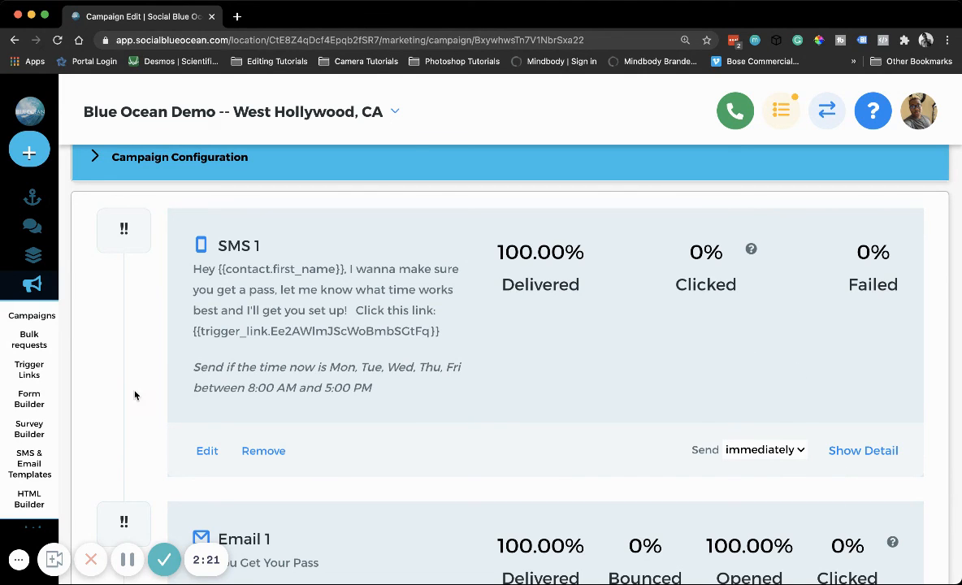
# Return to Trigger Links and view the Analyze tab, which shows no records
pyautogui.click(29, 369)
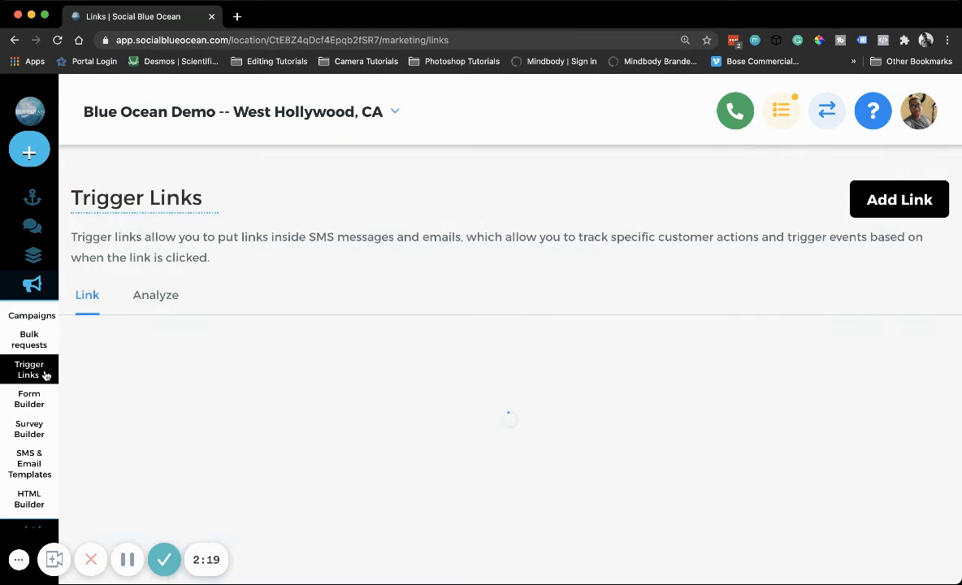
pyautogui.click(155, 295)
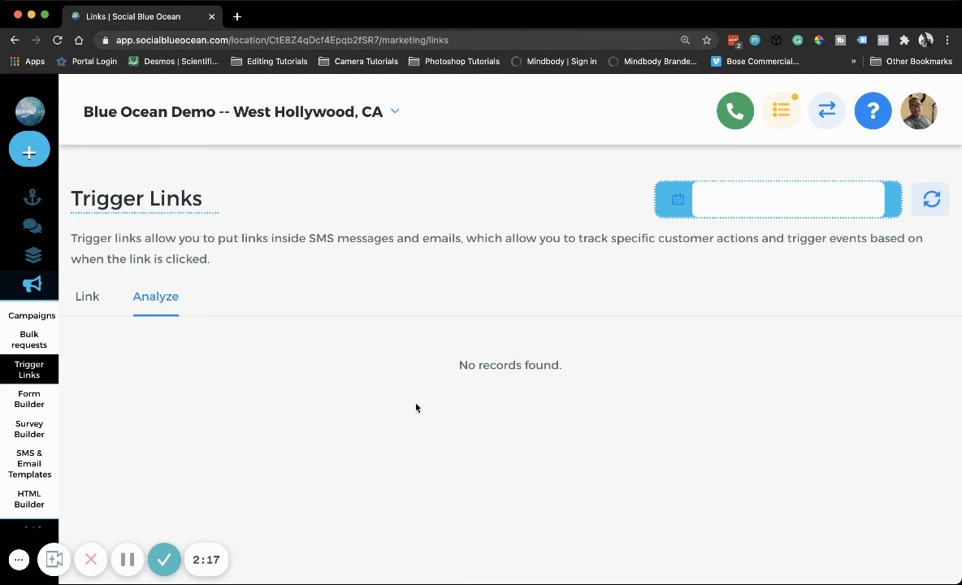
pyautogui.moveTo(544, 362)
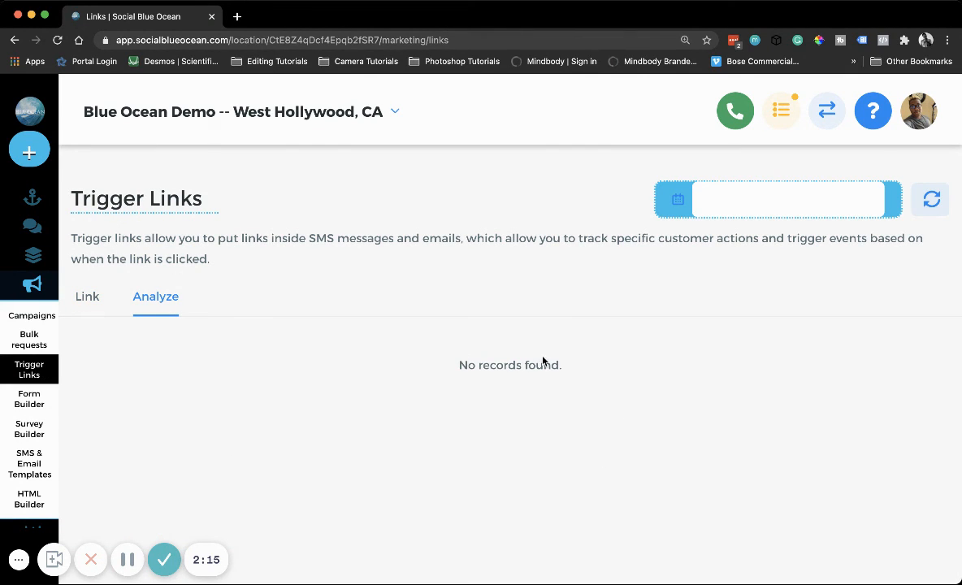